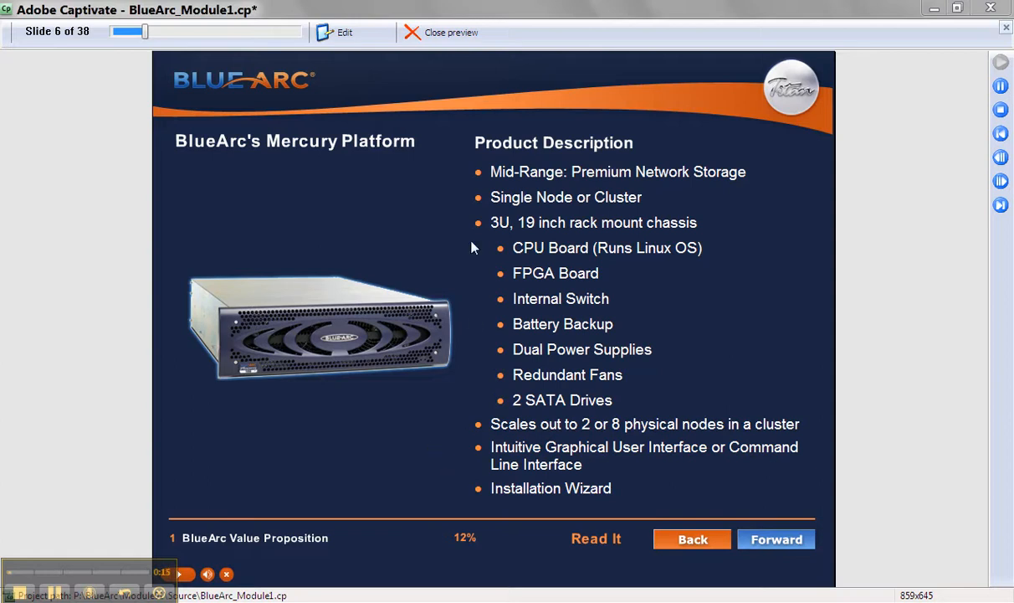
mouse_move(467, 490)
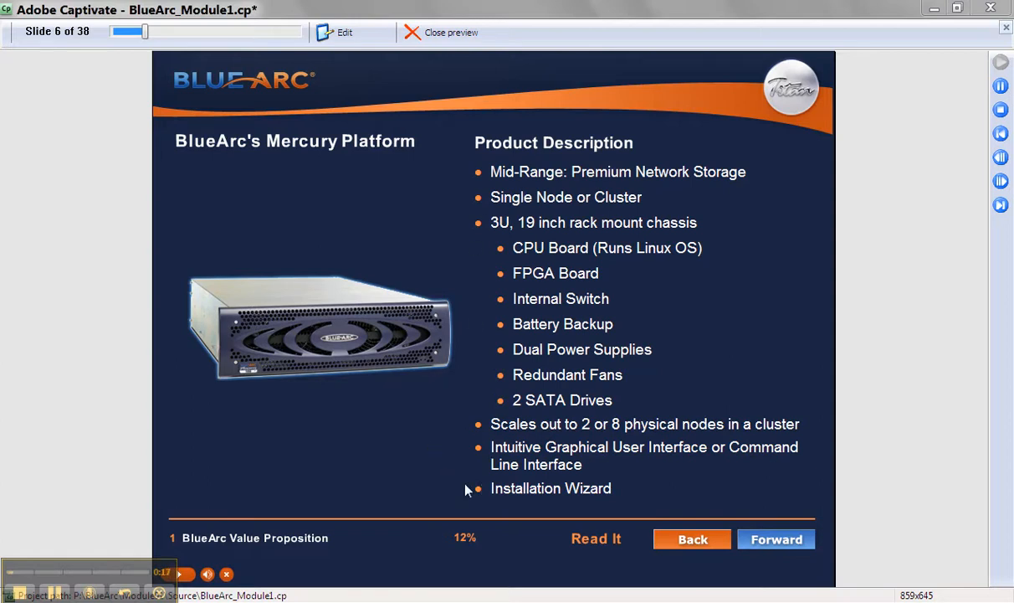
mouse_move(520, 374)
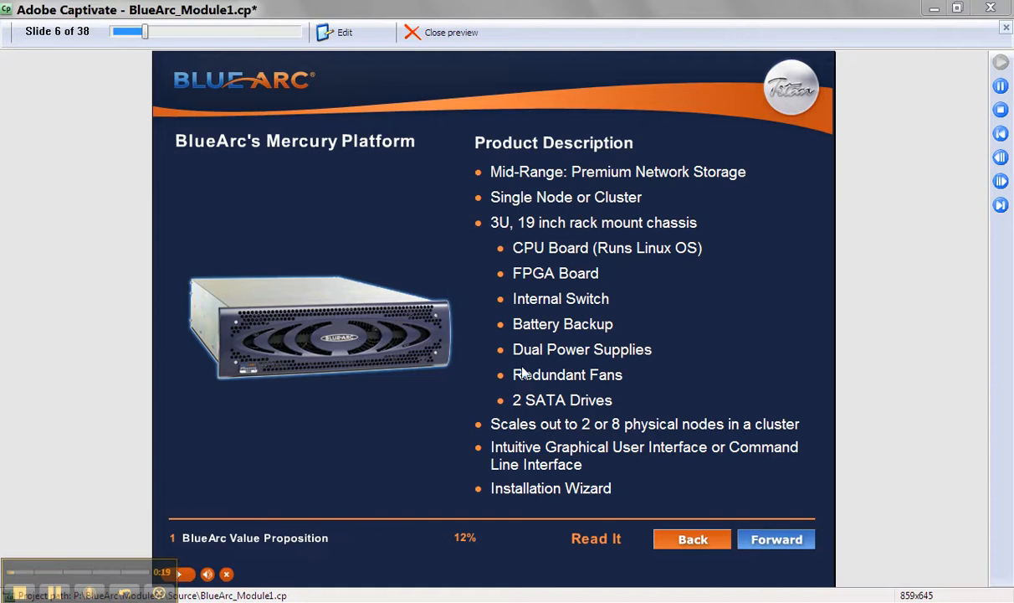
mouse_move(470, 452)
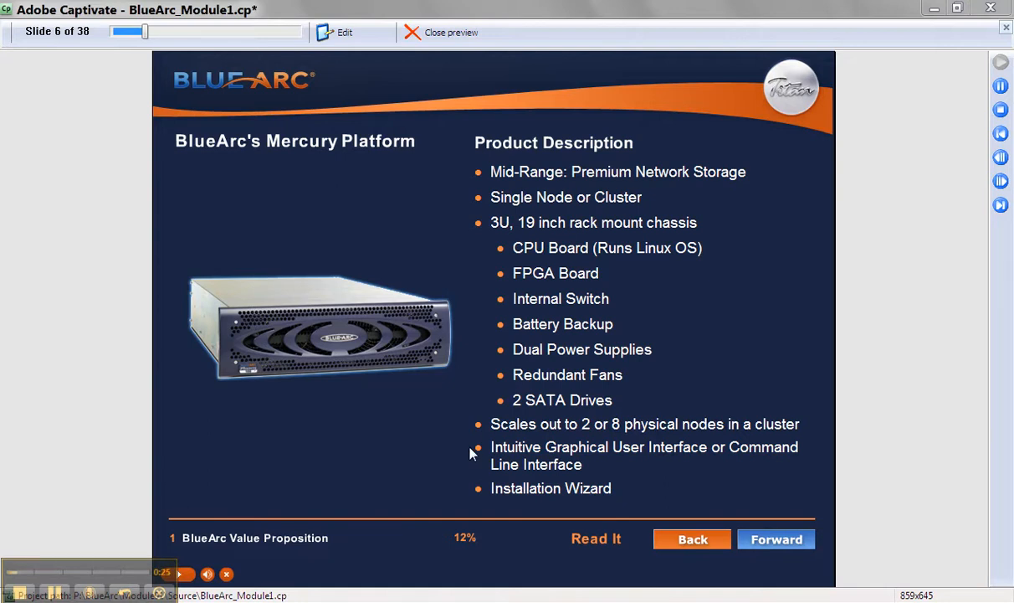
In the preview, repeatedly show and hide the full narration text over the bullets.
click(595, 538)
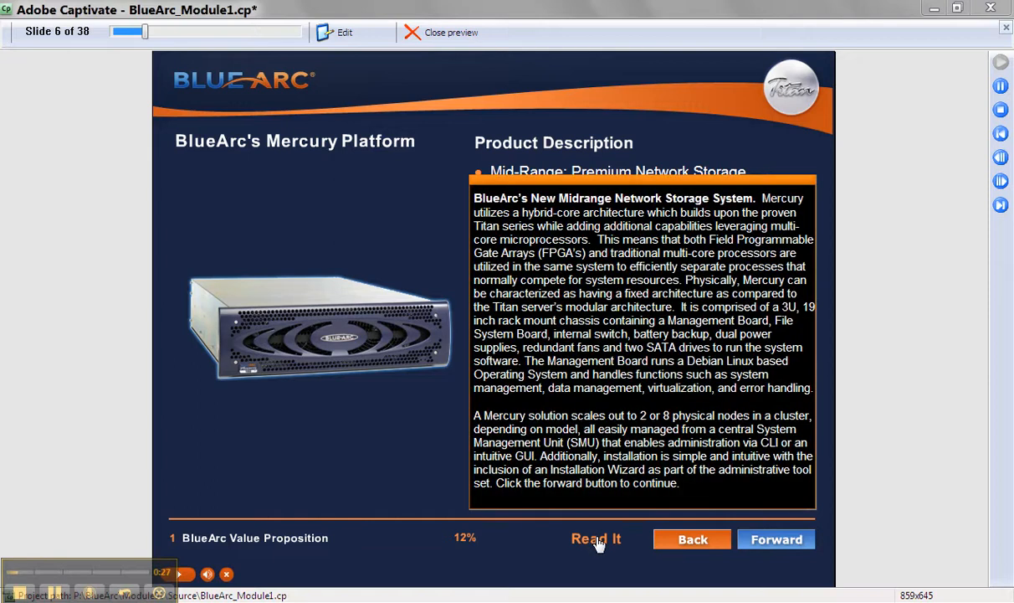
click(596, 538)
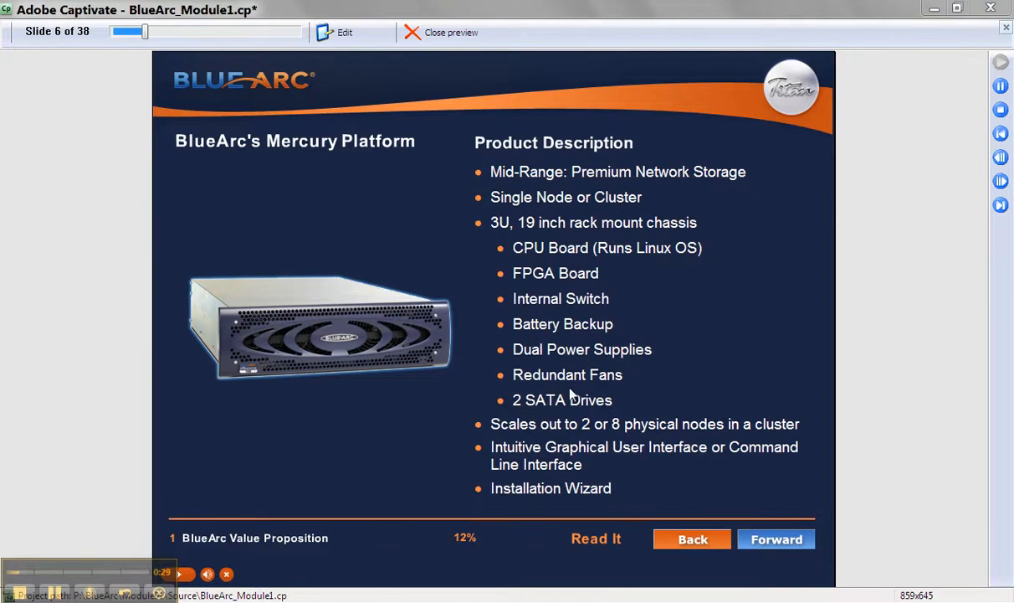
mouse_move(569, 331)
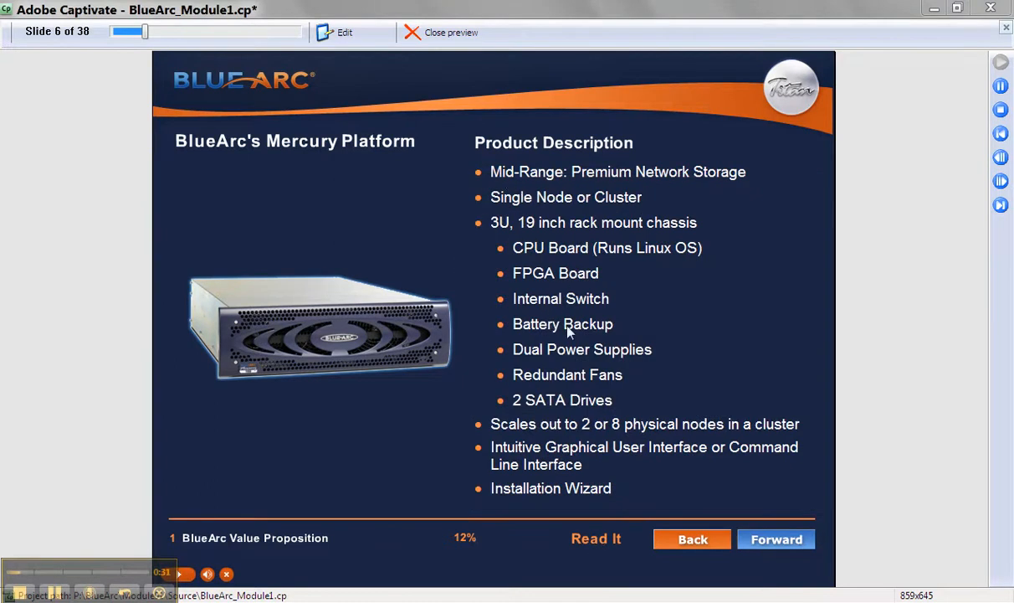
mouse_move(534, 475)
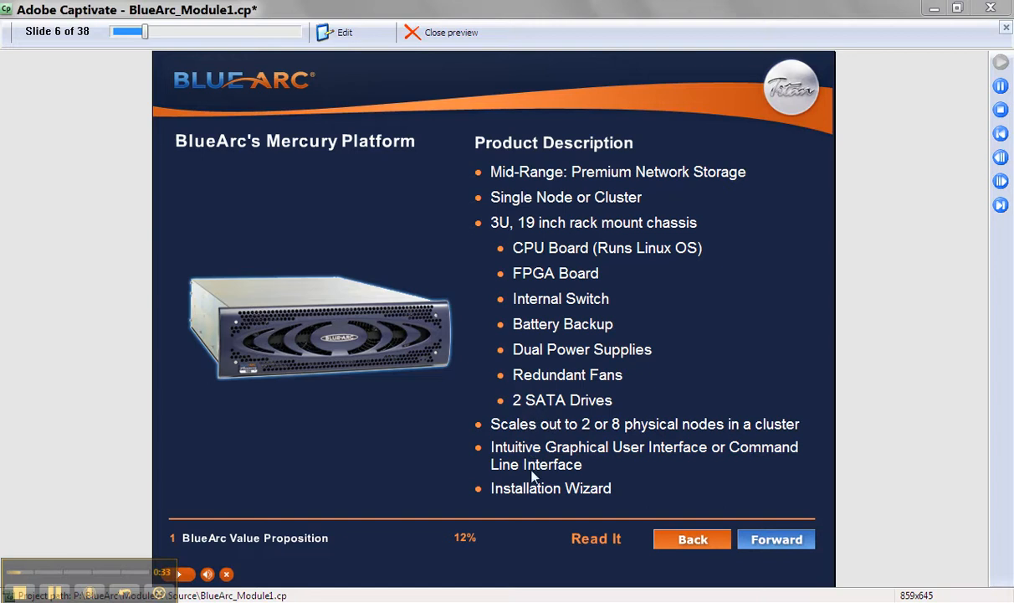
mouse_move(575, 504)
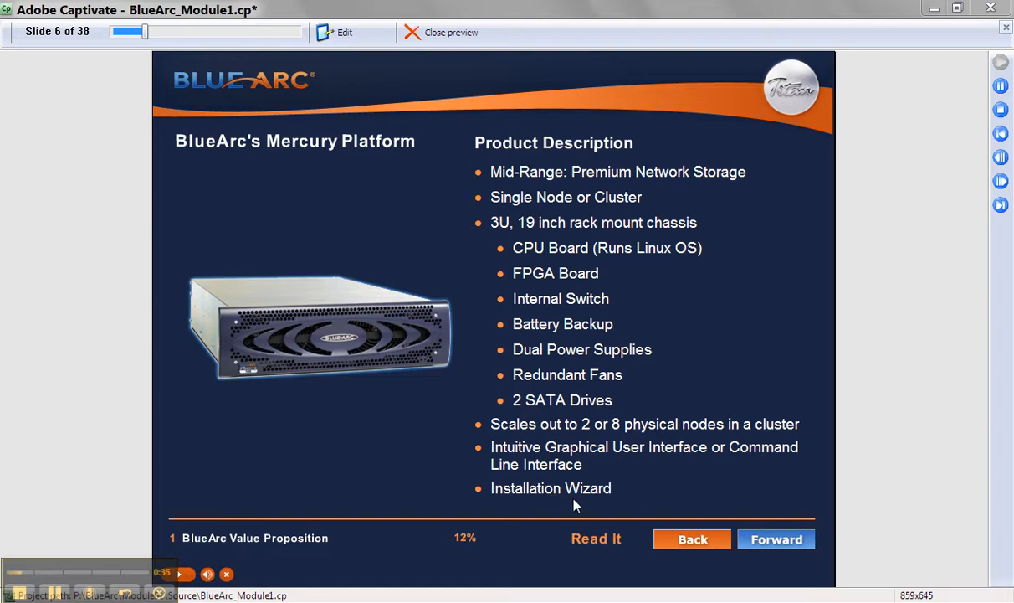
click(596, 538)
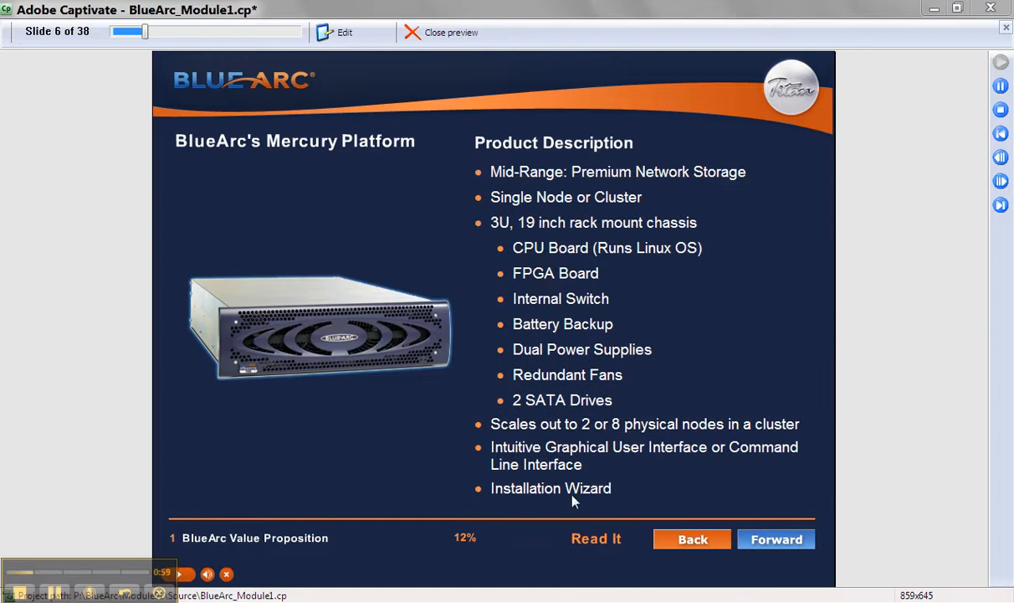
click(596, 538)
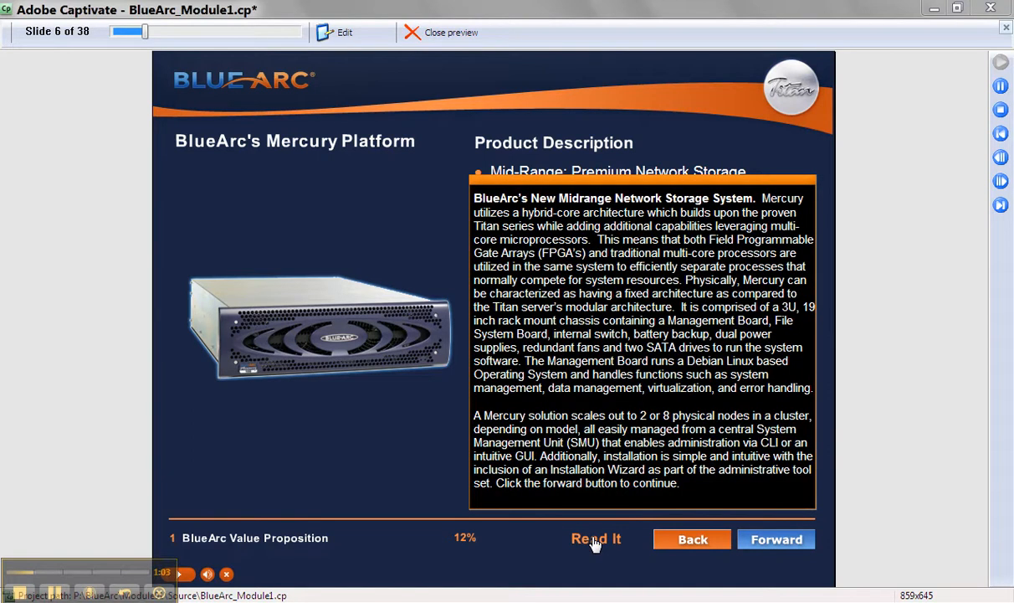
click(596, 538)
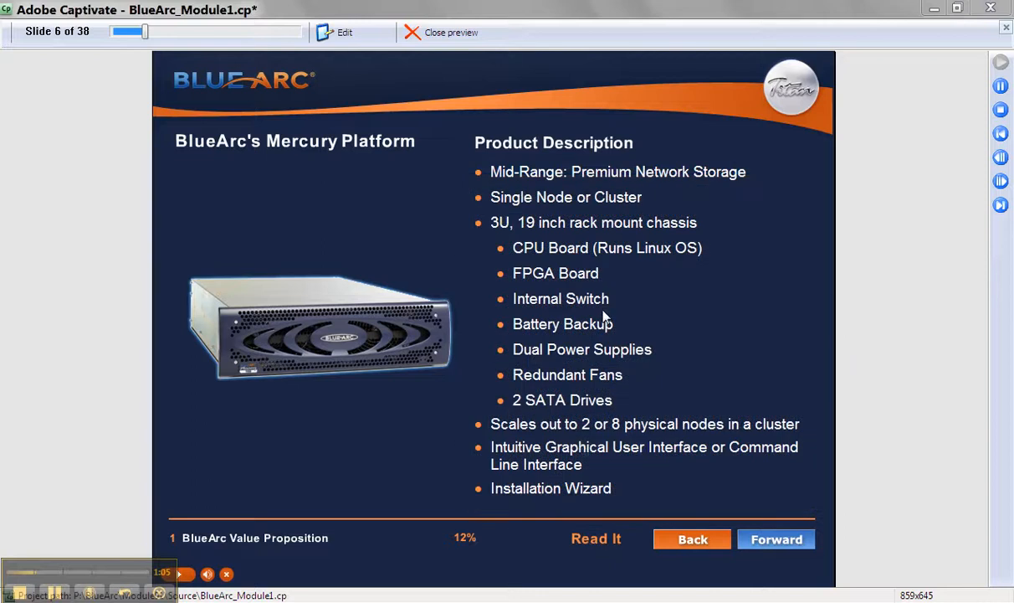
click(596, 538)
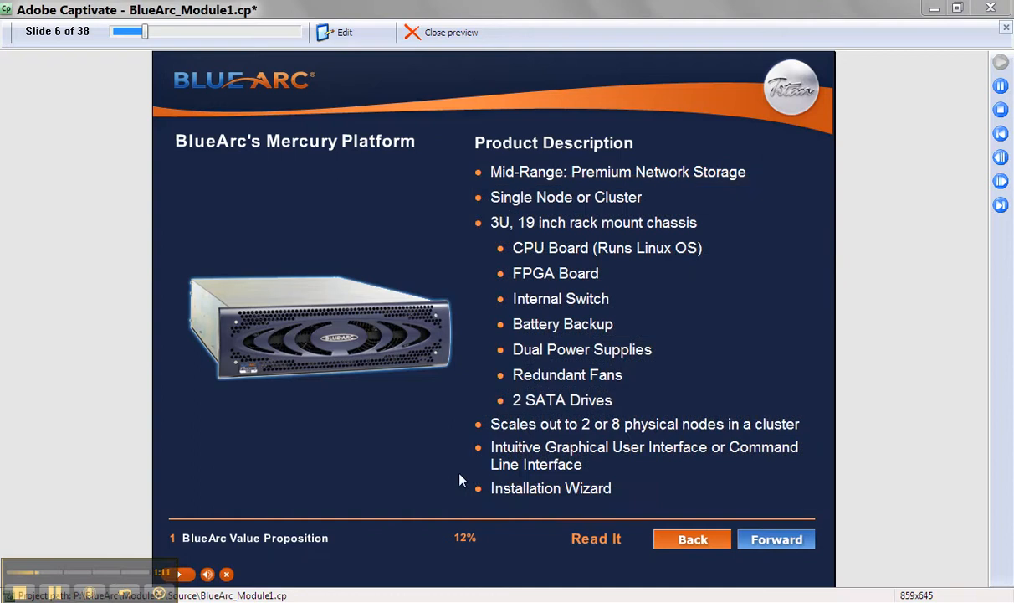
Back on slide 6, review and close the Read It rollover area's name and timing options.
click(451, 32)
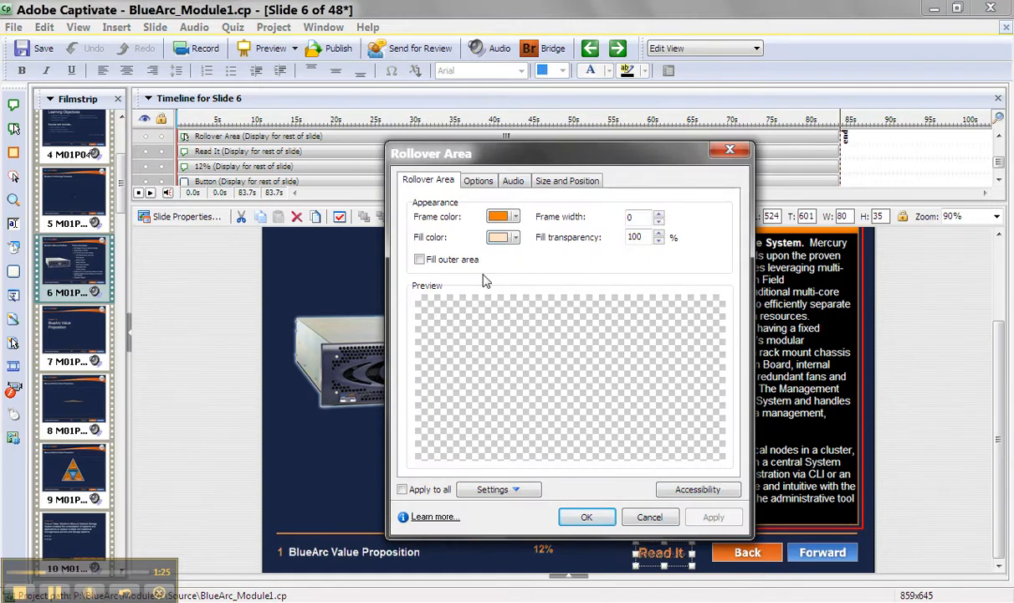
click(478, 180)
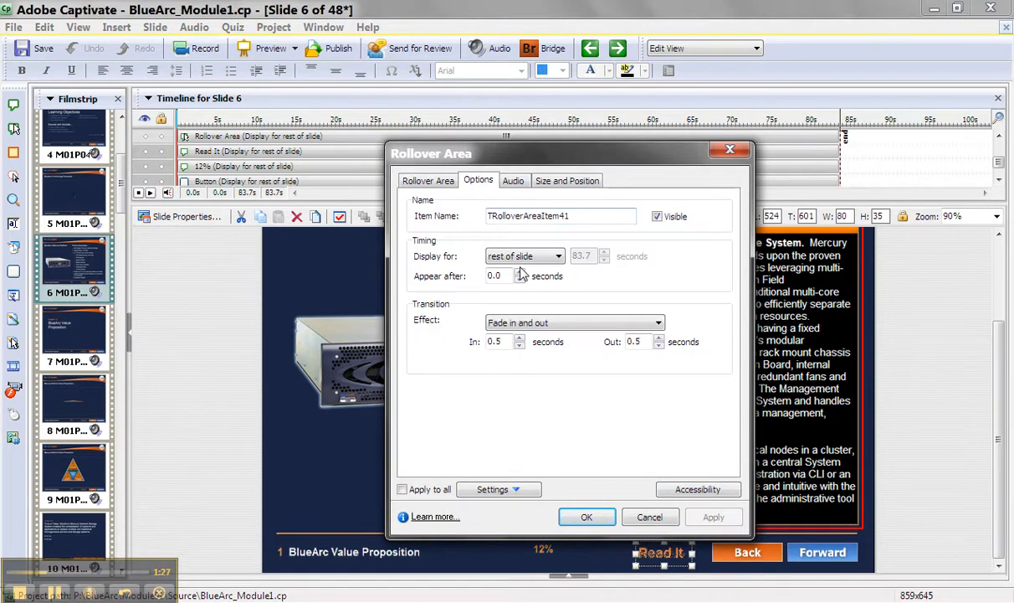
mouse_move(536, 361)
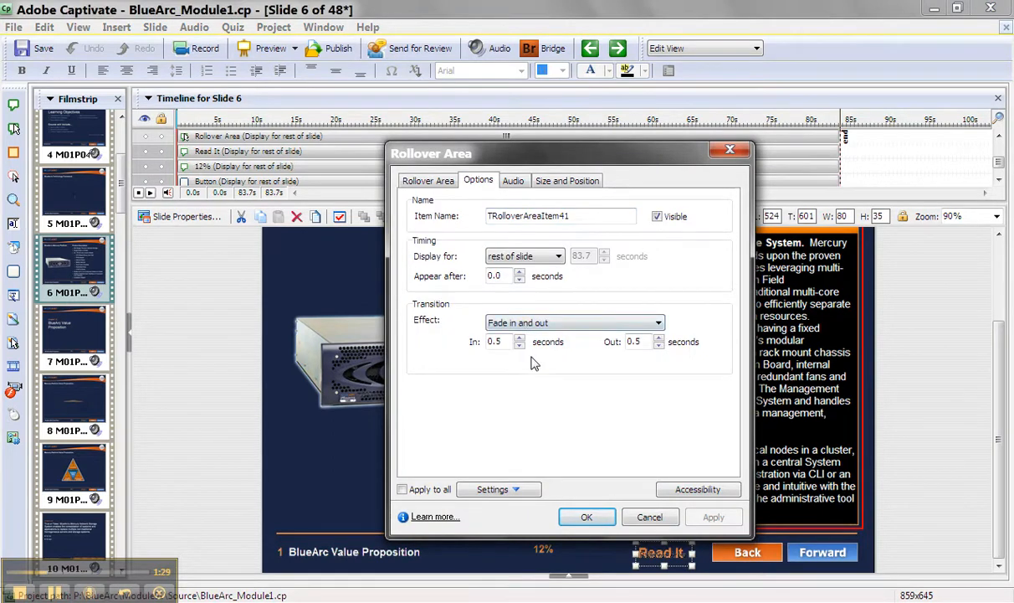
click(586, 516)
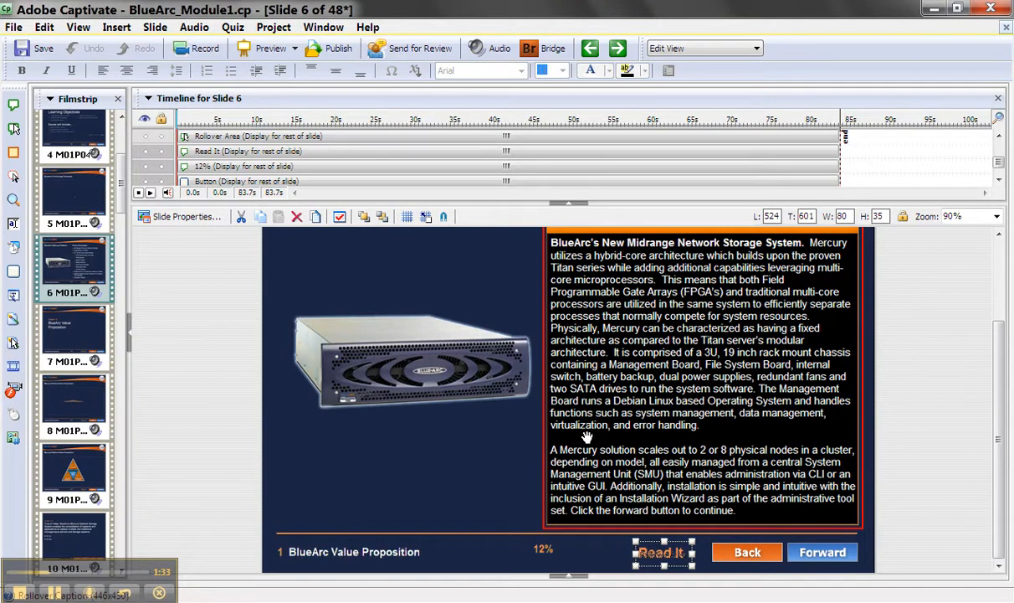
mouse_move(712, 505)
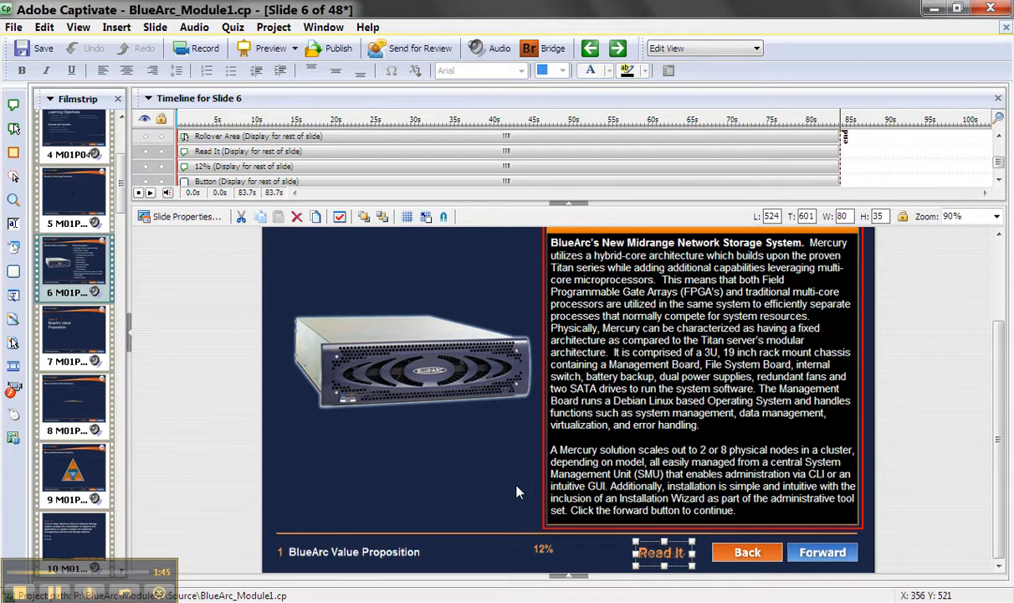
mouse_move(607, 397)
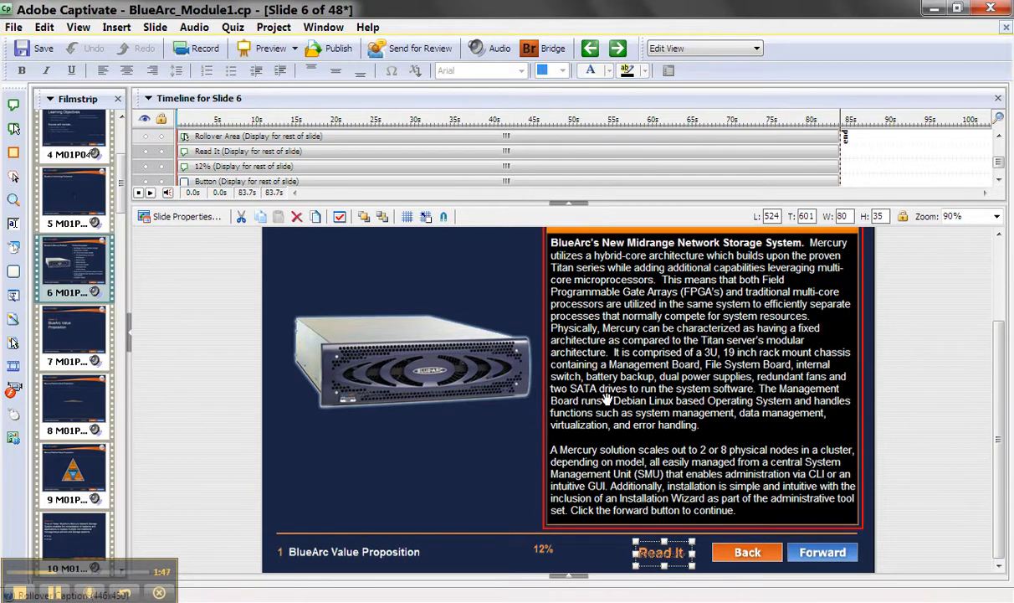
mouse_move(578, 403)
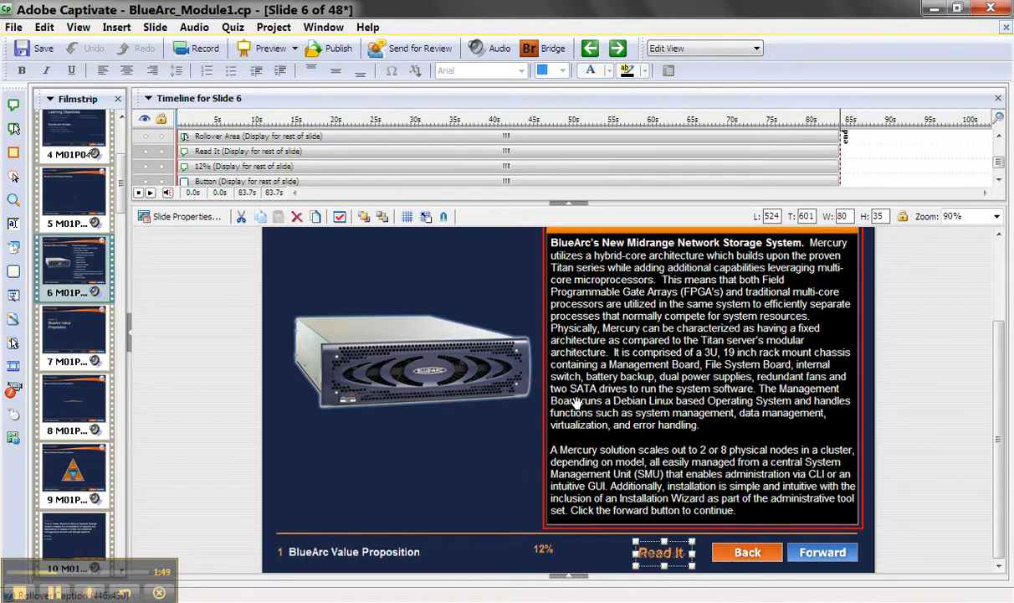